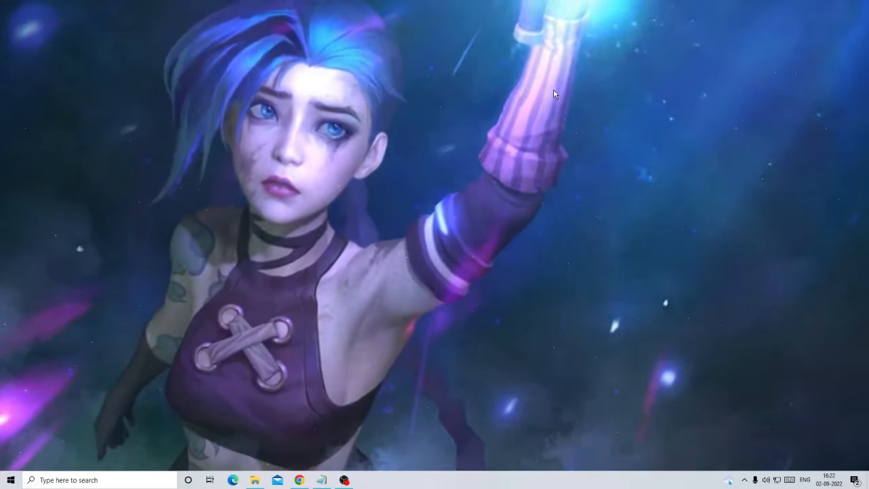
Search for cmd and launch Command Prompt as administrator
{"action": "left_click", "coordinate": [82, 480]}
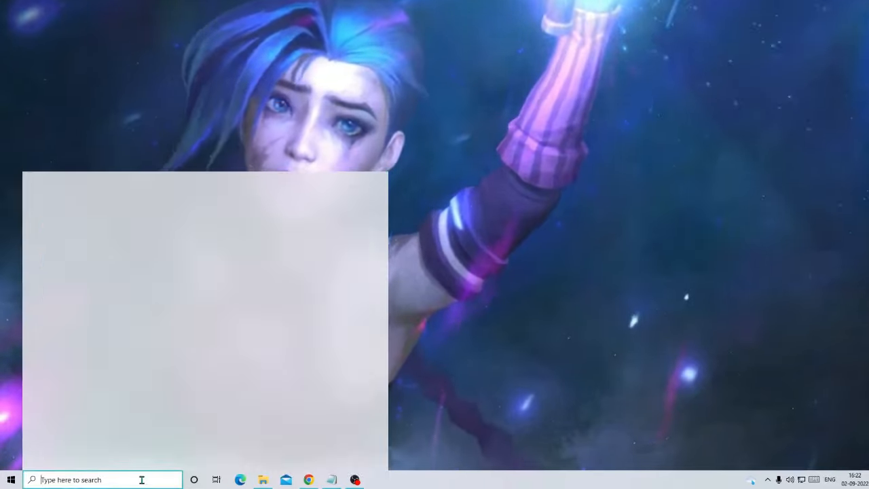
{"action": "type", "text": "cmd"}
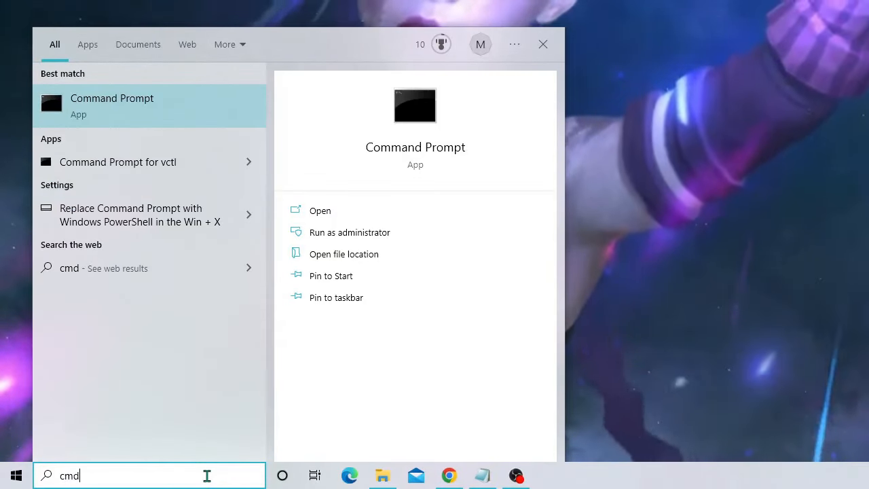
{"action": "mouse_move", "coordinate": [350, 232]}
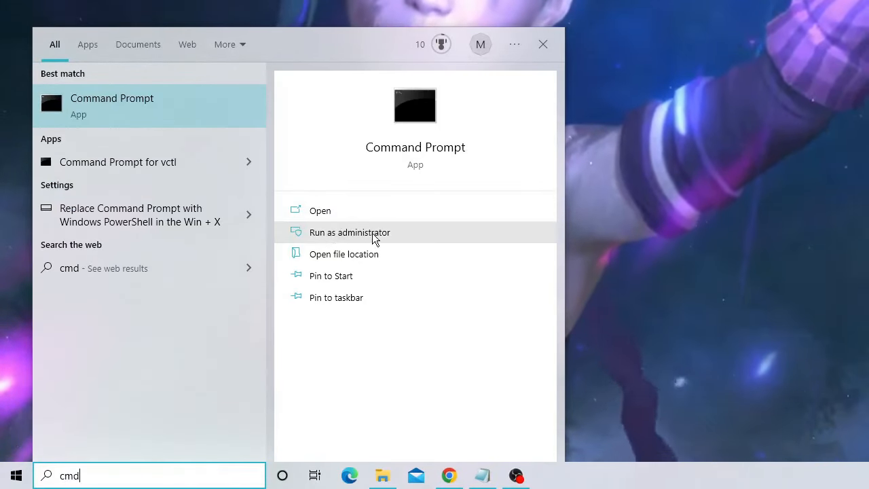
{"action": "left_click", "coordinate": [350, 232]}
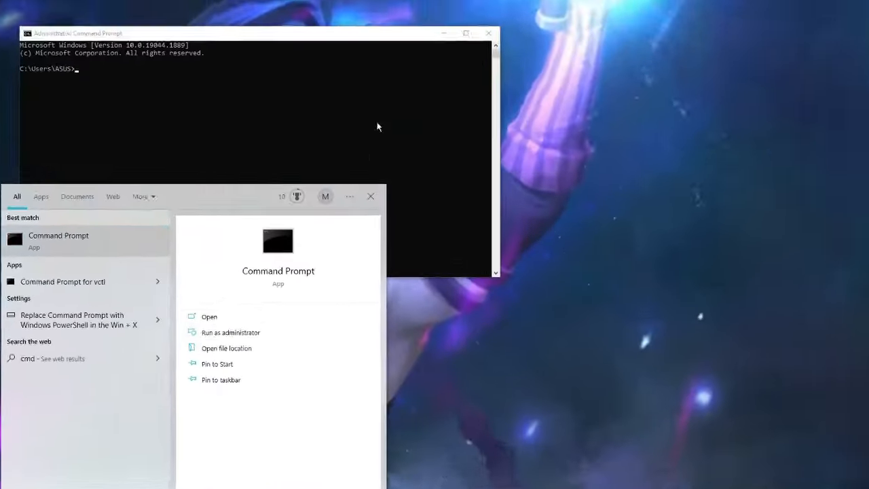
Run sfc /scannow in the administrator Command Prompt
{"action": "left_click", "coordinate": [231, 332]}
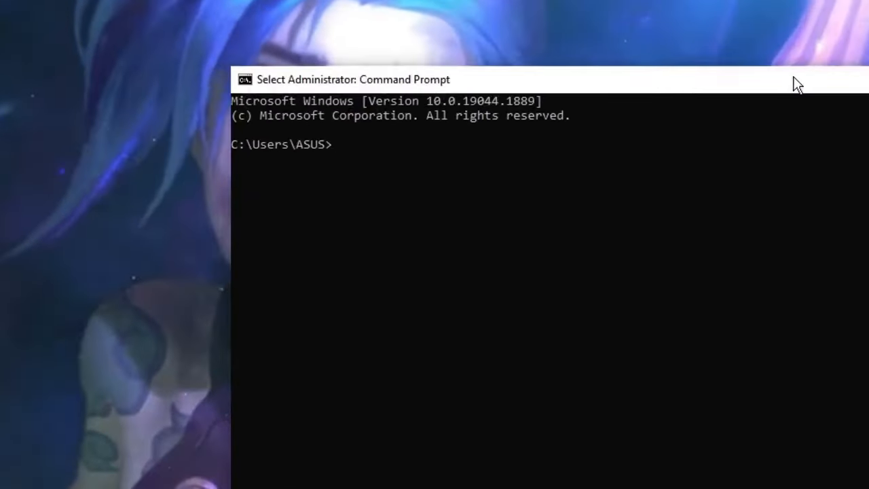
{"action": "type", "text": "sf"}
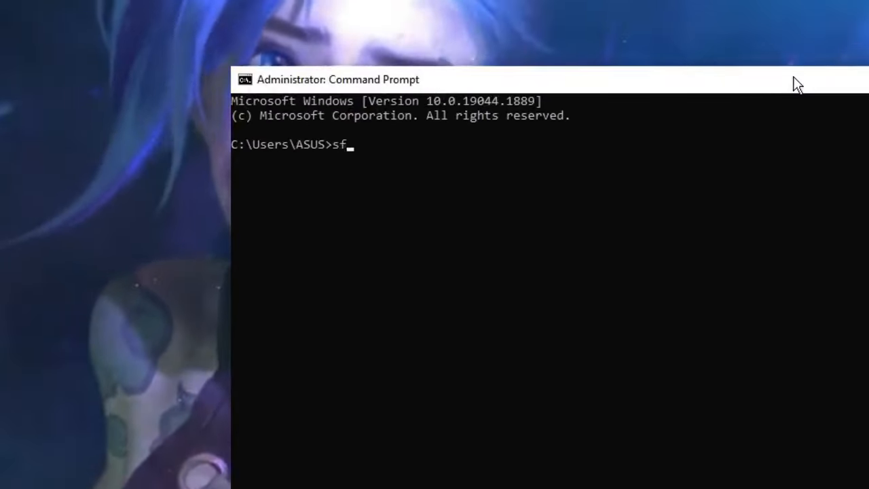
{"action": "type", "text": "c /sc"}
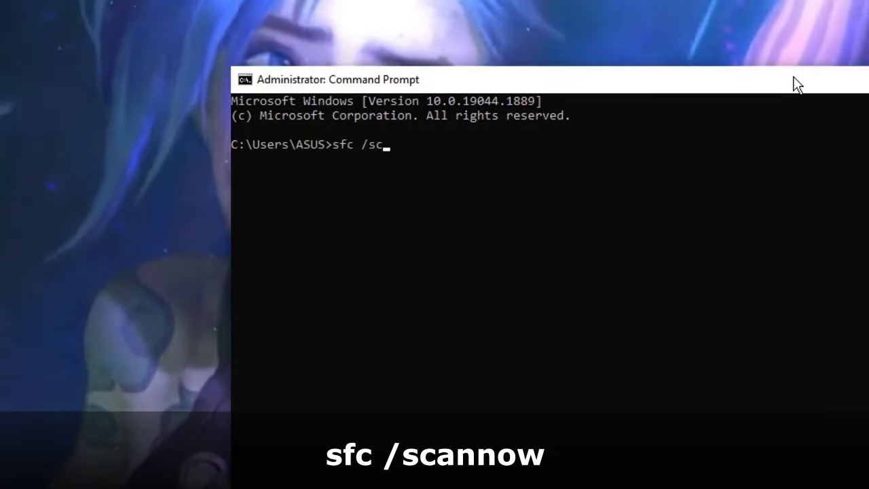
{"action": "type", "text": "annnow"}
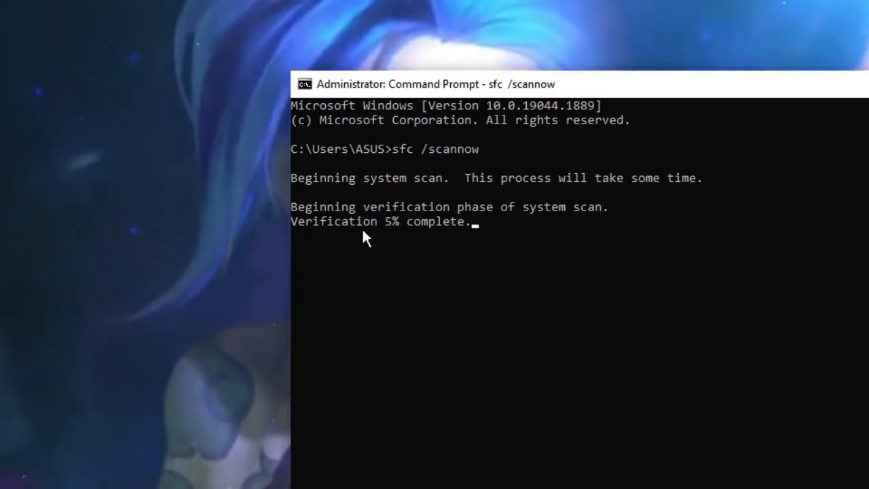
{"action": "mouse_move", "coordinate": [396, 233]}
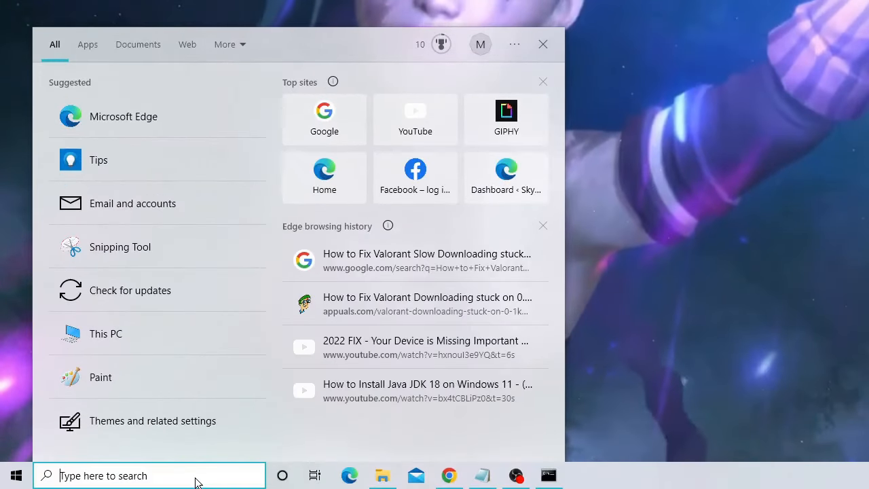
Search for 'screensaver' and open Turn screen saver on or off
{"action": "type", "text": "steam"}
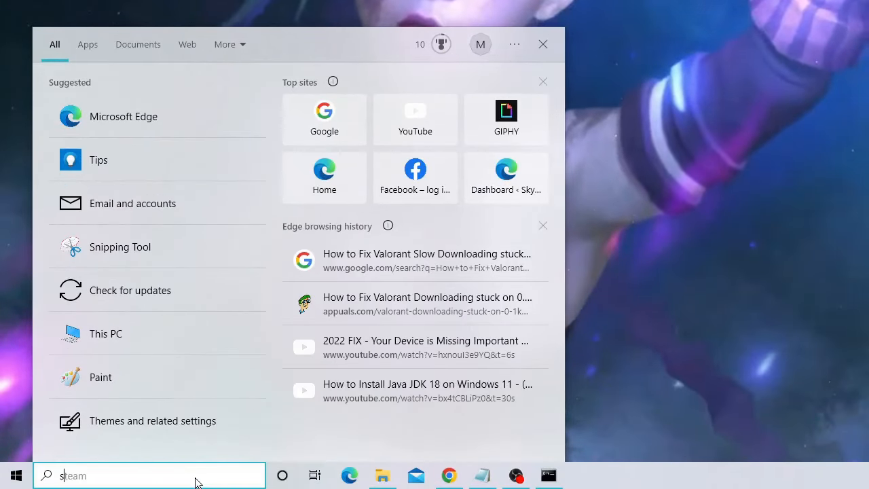
{"action": "type", "text": "screensaver"}
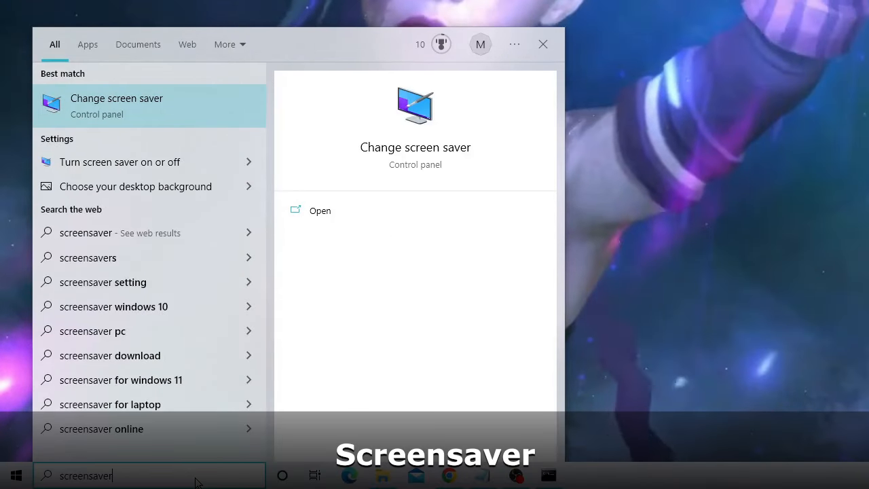
{"action": "mouse_move", "coordinate": [118, 161]}
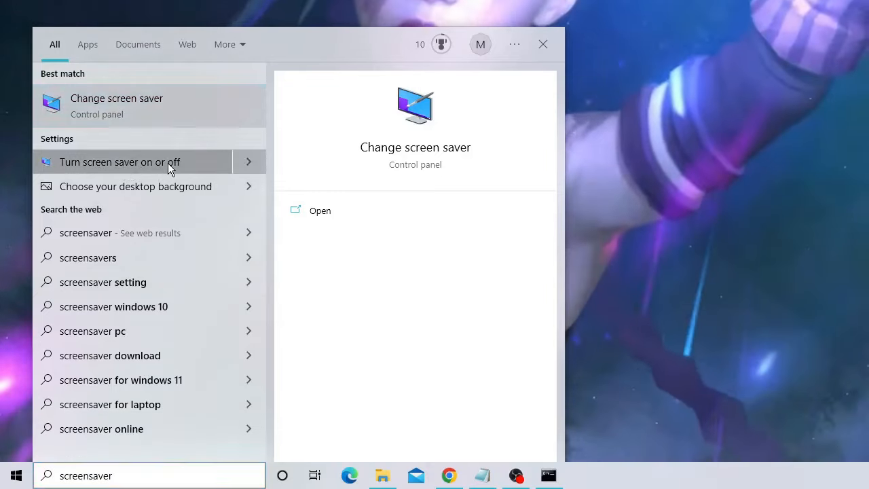
{"action": "left_click", "coordinate": [120, 162]}
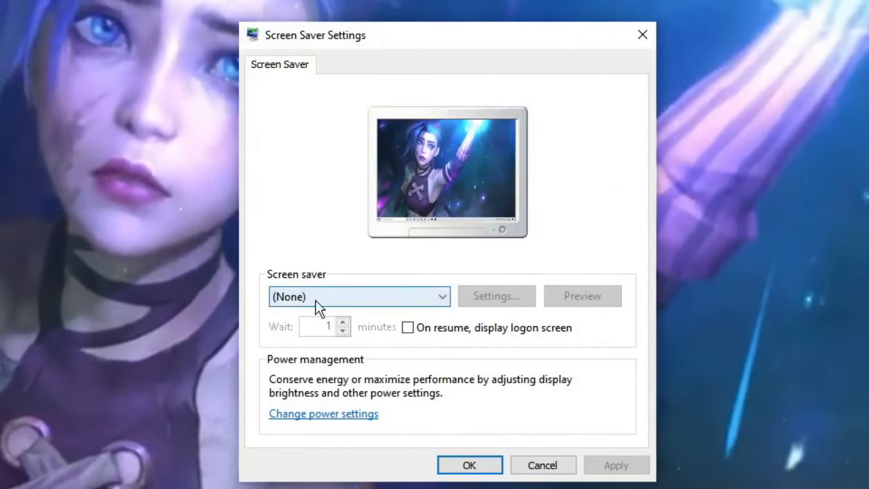
Try the Blank screen saver, revert to (None), and open Change power settings
{"action": "left_click", "coordinate": [358, 296]}
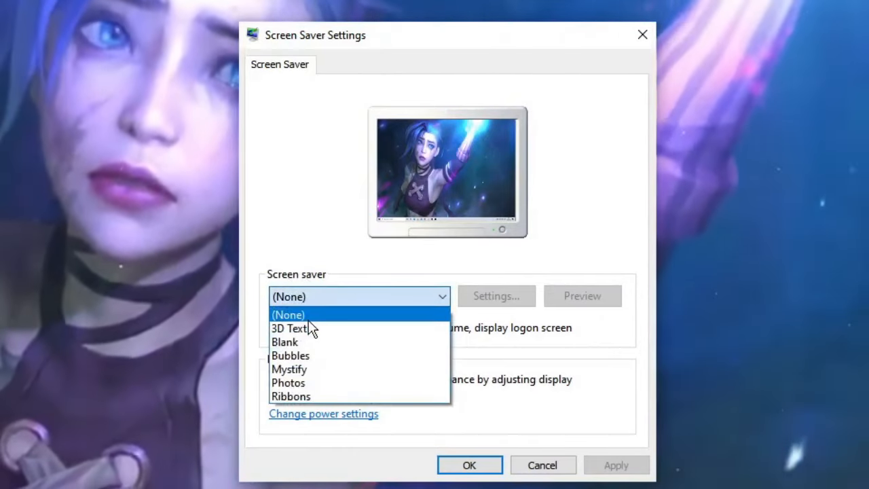
{"action": "left_click", "coordinate": [284, 341]}
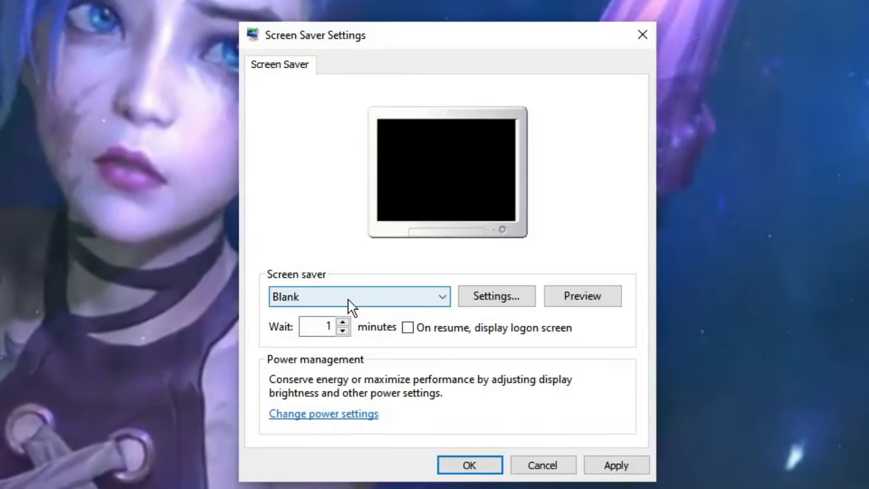
{"action": "left_click", "coordinate": [358, 296]}
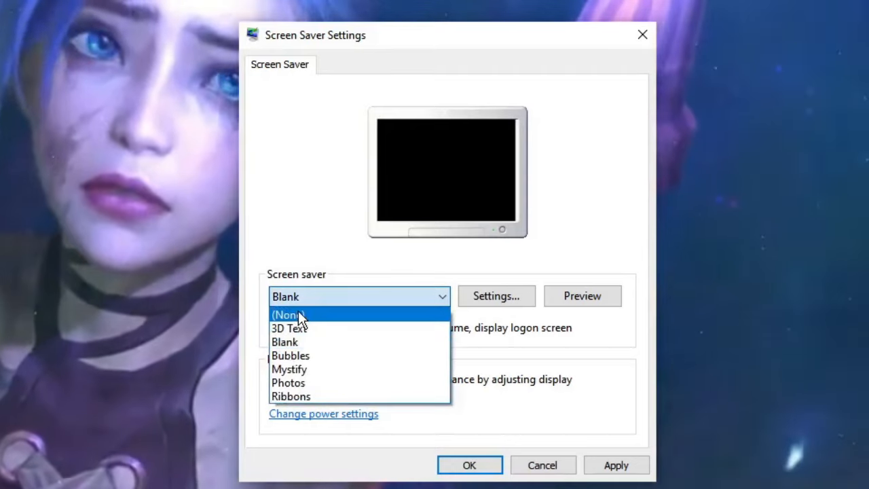
{"action": "left_click", "coordinate": [288, 314]}
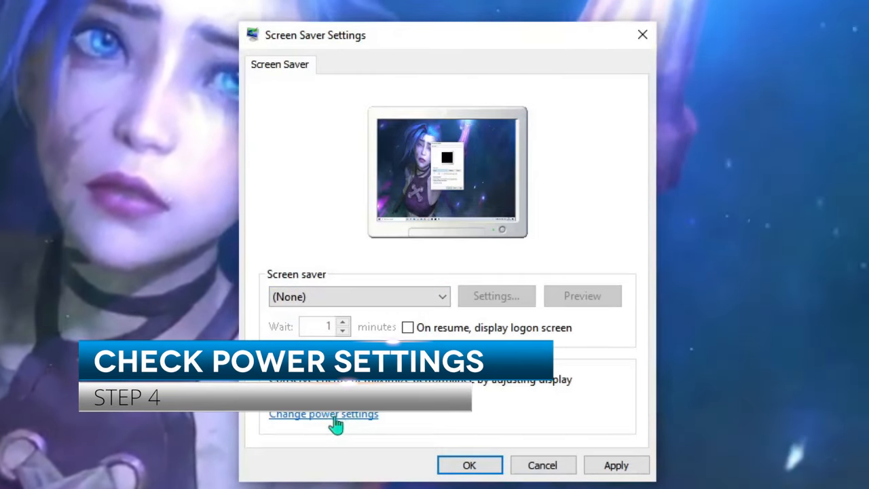
{"action": "left_click", "coordinate": [324, 414]}
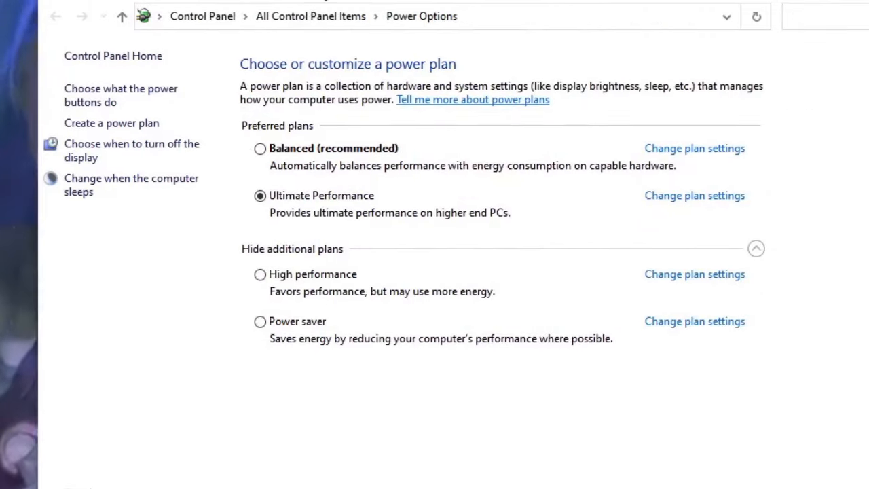
{"action": "mouse_move", "coordinate": [268, 345]}
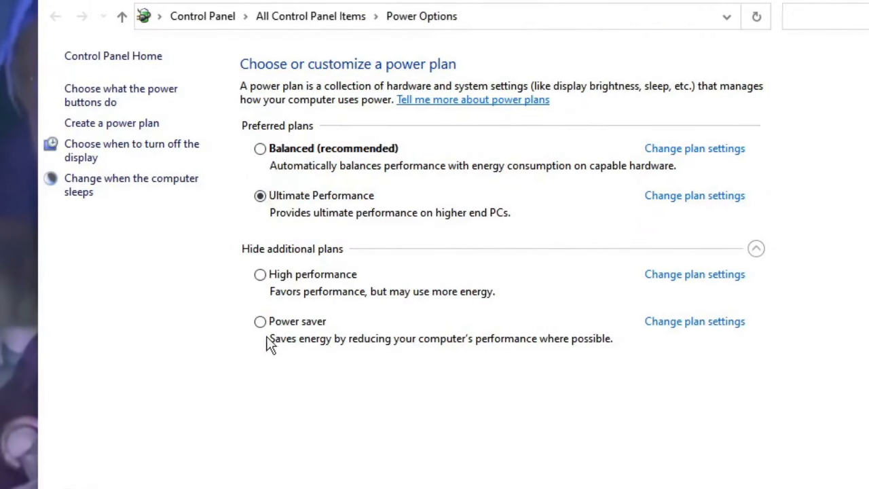
{"action": "mouse_move", "coordinate": [325, 303]}
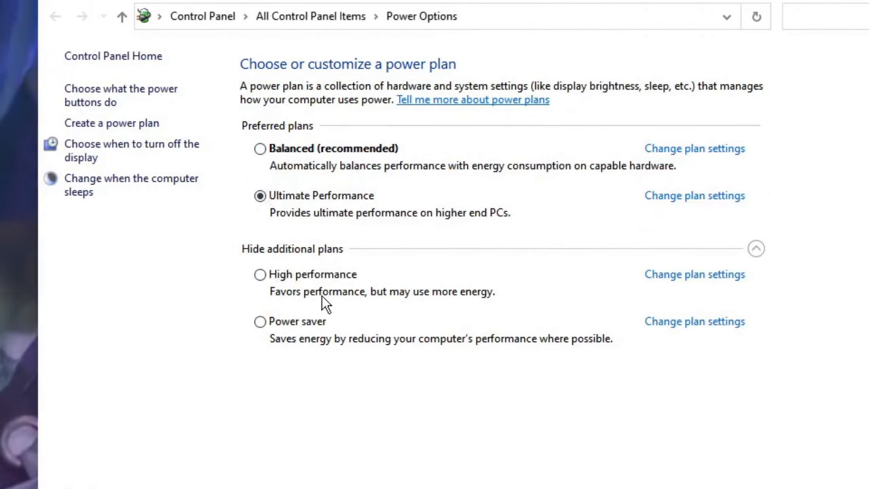
{"action": "mouse_move", "coordinate": [275, 289]}
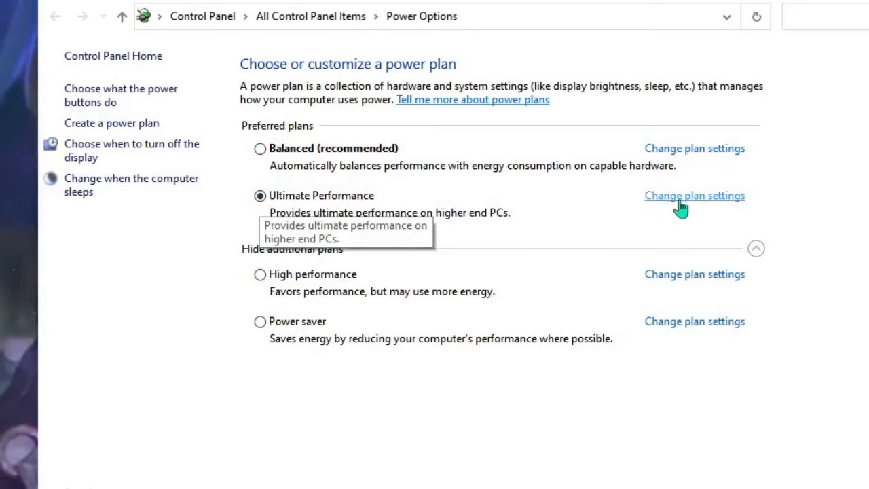
Open Change plan settings for the Ultimate Performance plan
{"action": "left_click", "coordinate": [694, 196]}
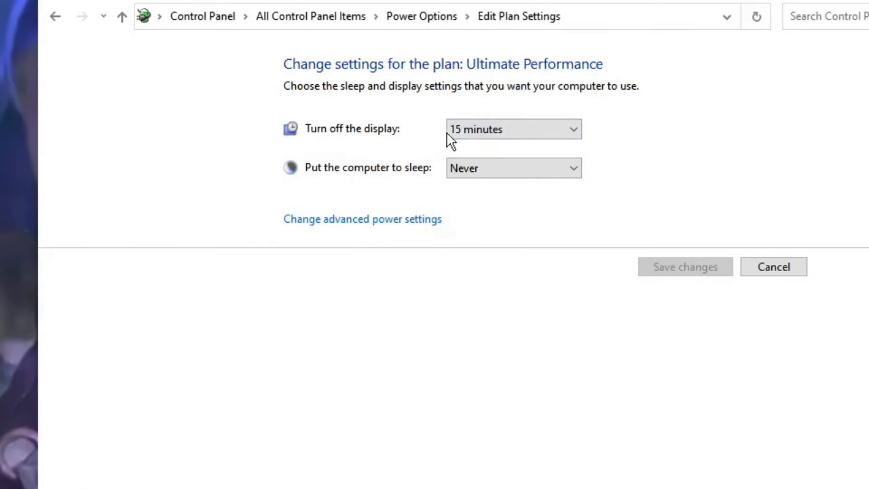
Set Turn off the display to Never, then open advanced power settings
{"action": "left_click", "coordinate": [513, 129]}
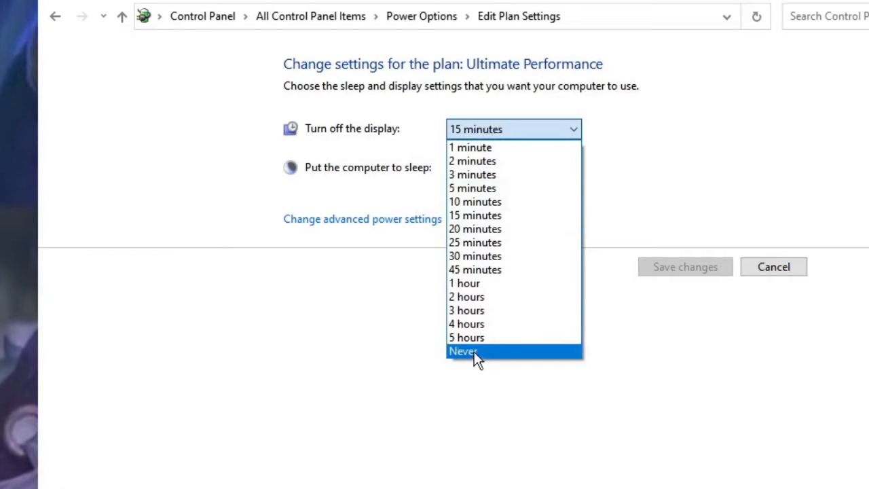
{"action": "left_click", "coordinate": [463, 351]}
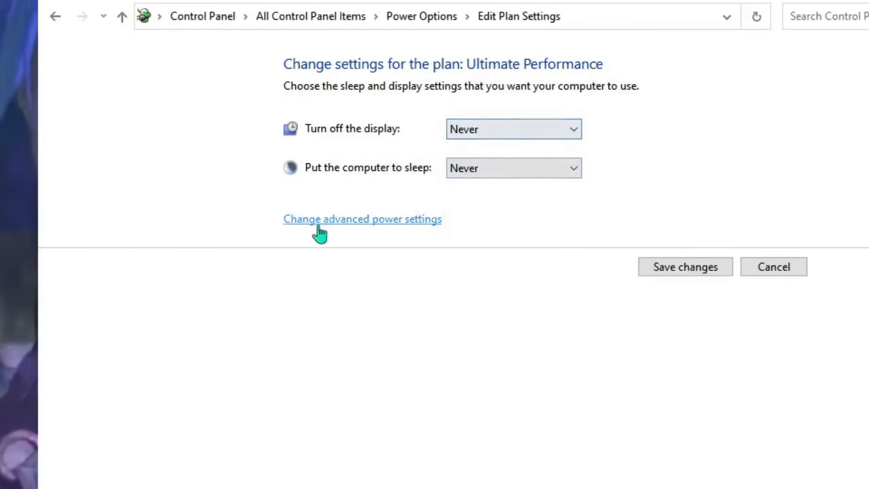
{"action": "mouse_move", "coordinate": [395, 228]}
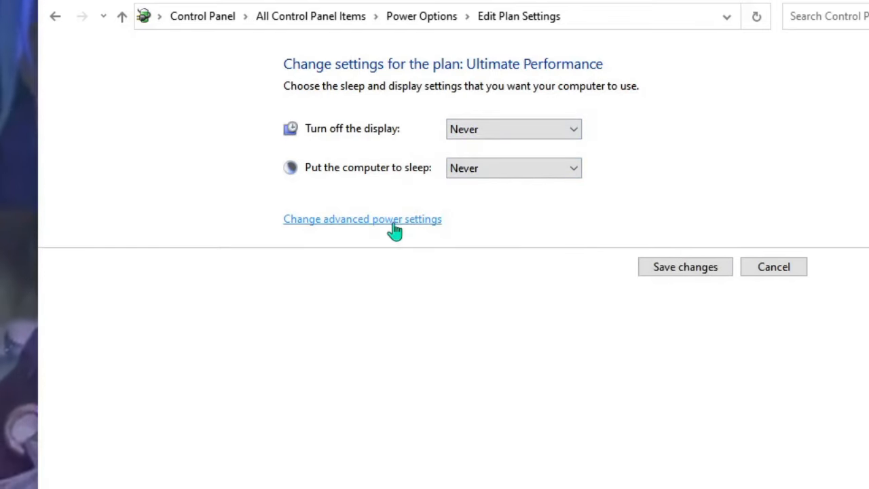
{"action": "left_click", "coordinate": [362, 218]}
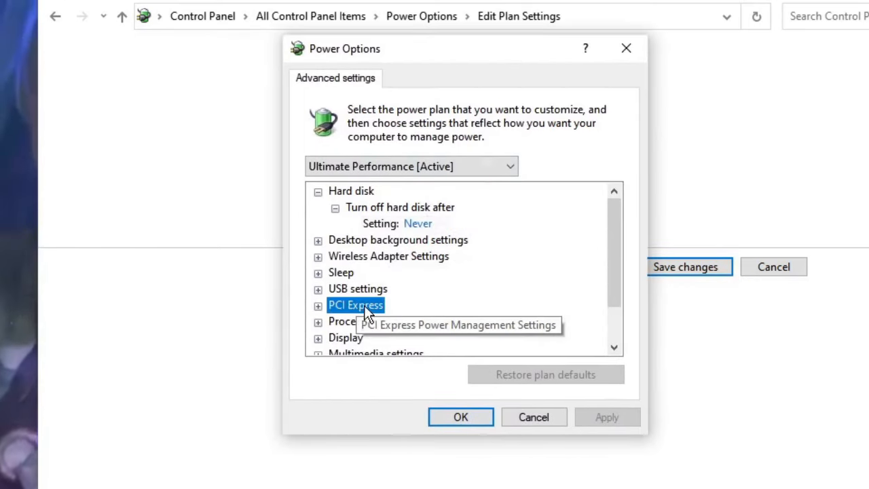
Set PCI Express Link State Power Management to Off and close Advanced settings
{"action": "left_click", "coordinate": [317, 305]}
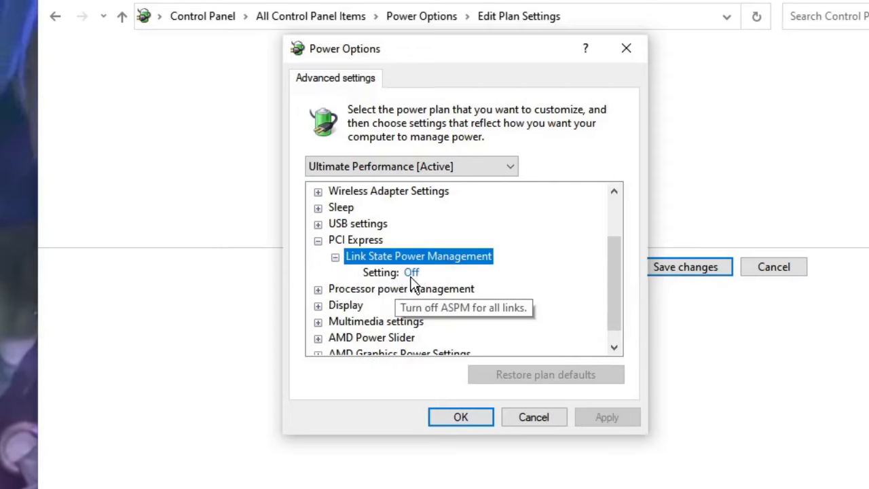
{"action": "left_click", "coordinate": [448, 273]}
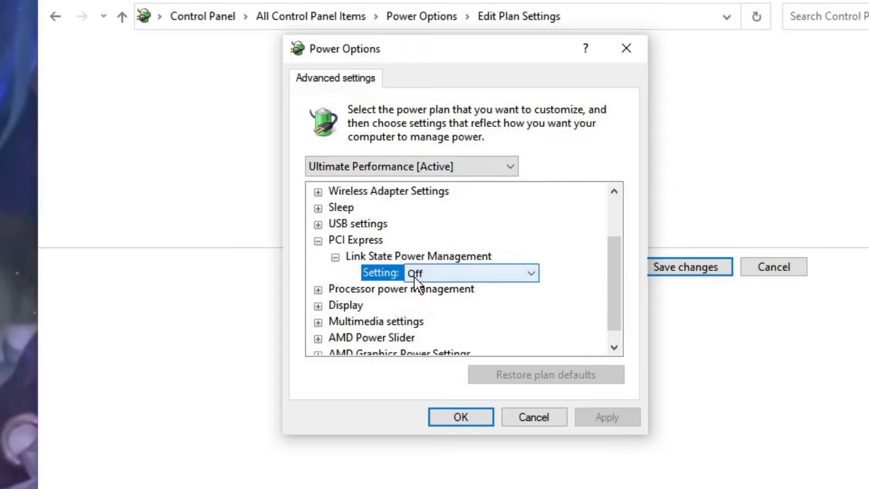
{"action": "left_click", "coordinate": [530, 273]}
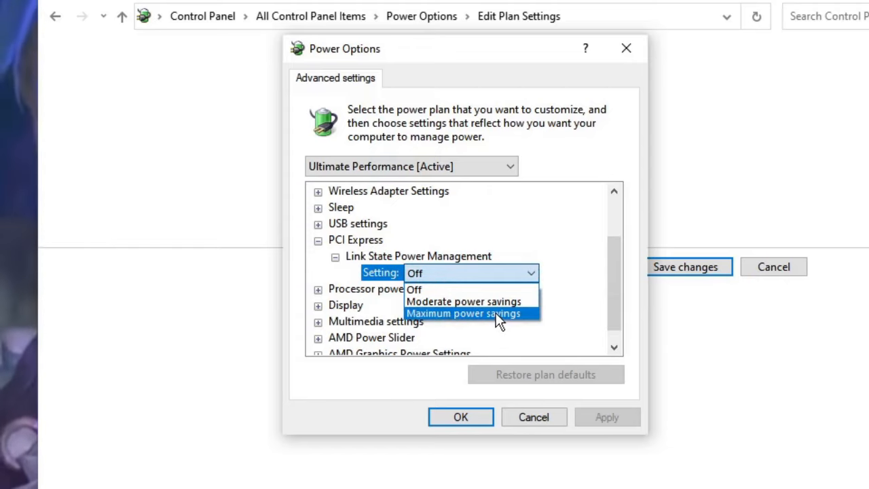
{"action": "mouse_move", "coordinate": [467, 280]}
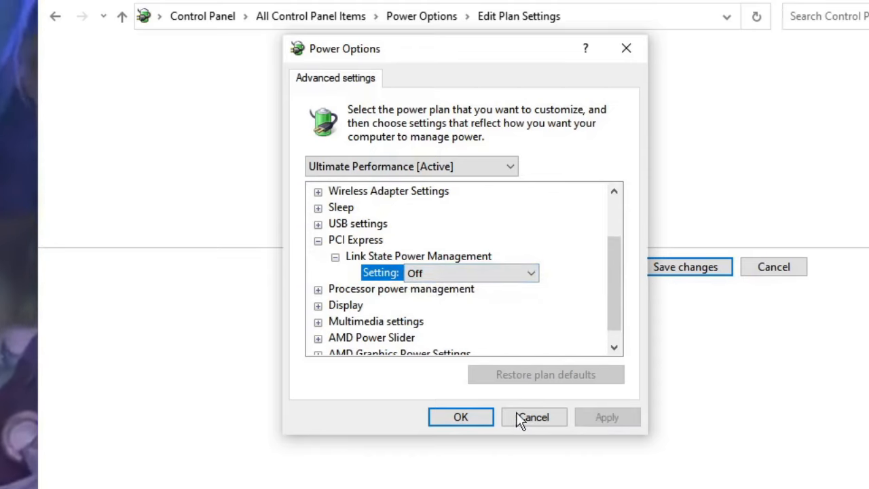
{"action": "left_click", "coordinate": [533, 417]}
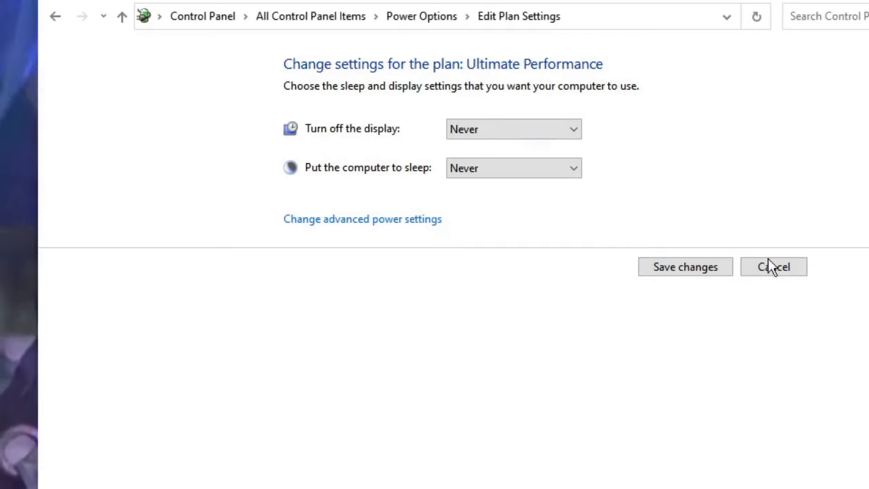
Cancel the plan settings page and confirm Screen Saver Settings with (None)
{"action": "left_click", "coordinate": [774, 266]}
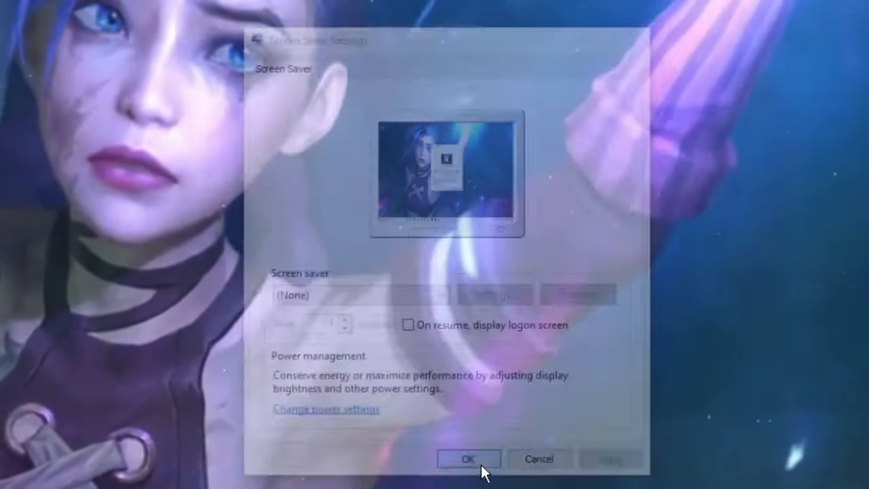
{"action": "left_click", "coordinate": [468, 459]}
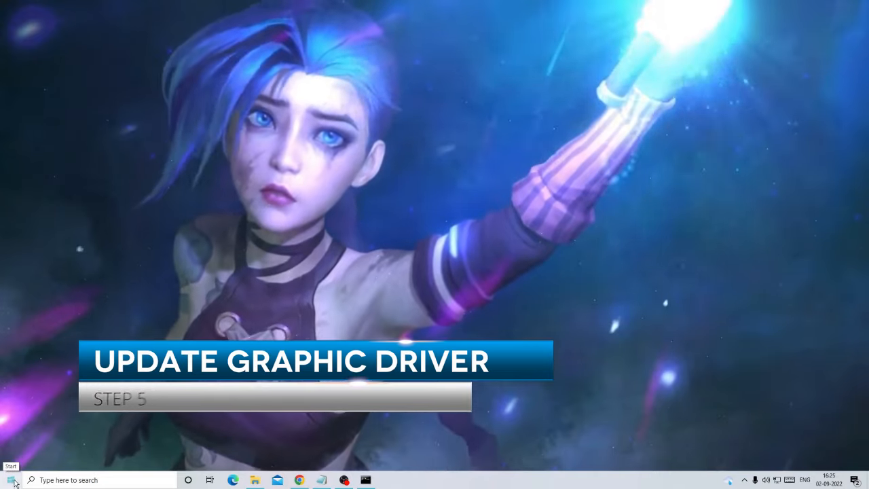
Auto-search drivers for the ZOWIE XL LCD (HDMI) monitor; the best driver is already installed
{"action": "right_click", "coordinate": [10, 476]}
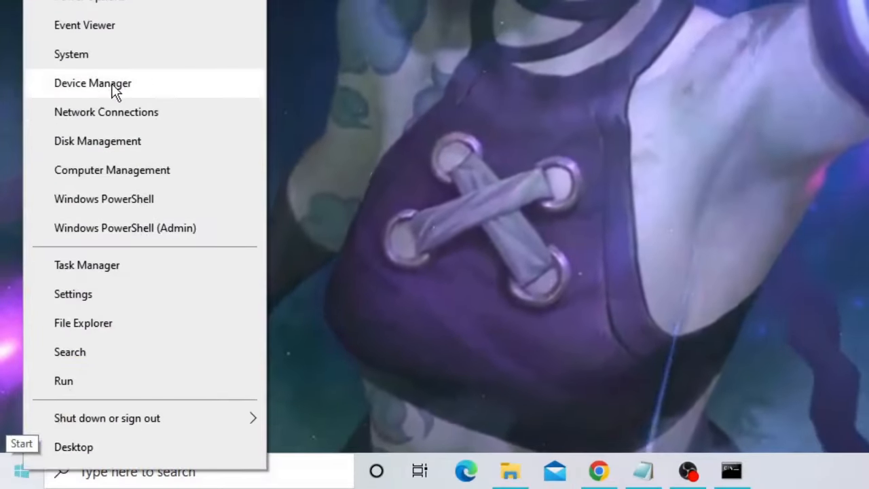
{"action": "left_click", "coordinate": [93, 83]}
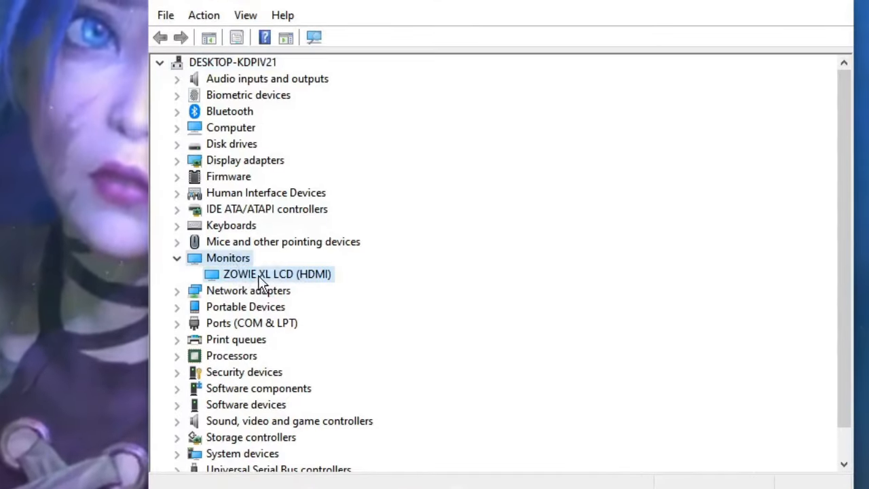
{"action": "left_click", "coordinate": [277, 274]}
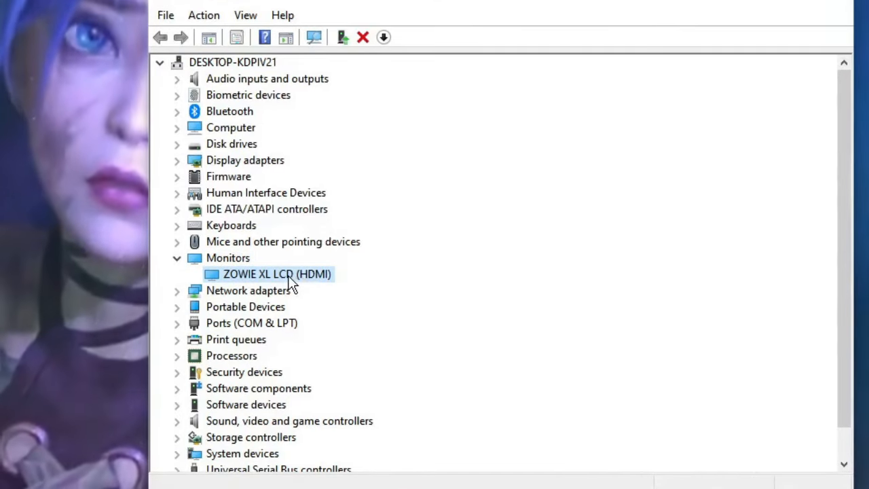
{"action": "right_click", "coordinate": [277, 273]}
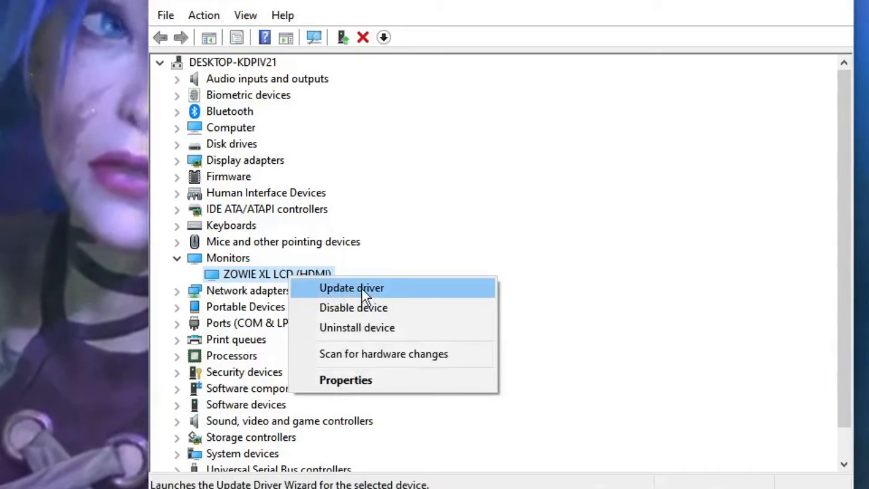
{"action": "left_click", "coordinate": [351, 287]}
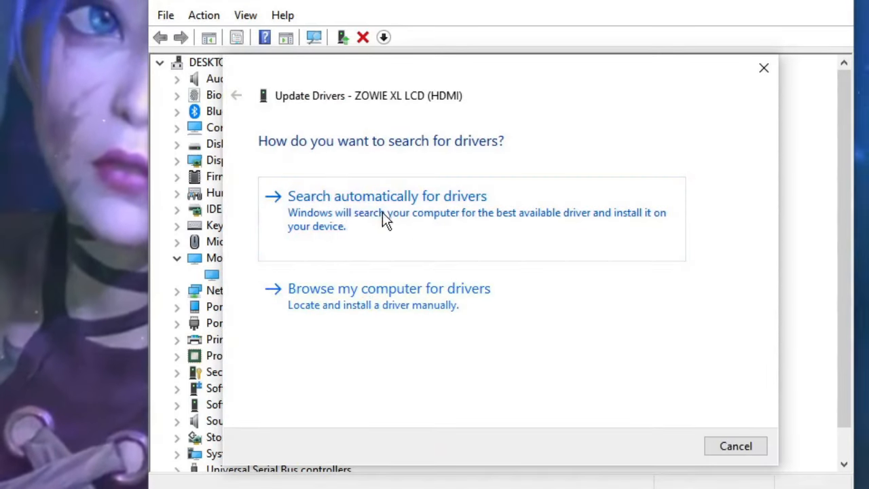
{"action": "left_click", "coordinate": [387, 196]}
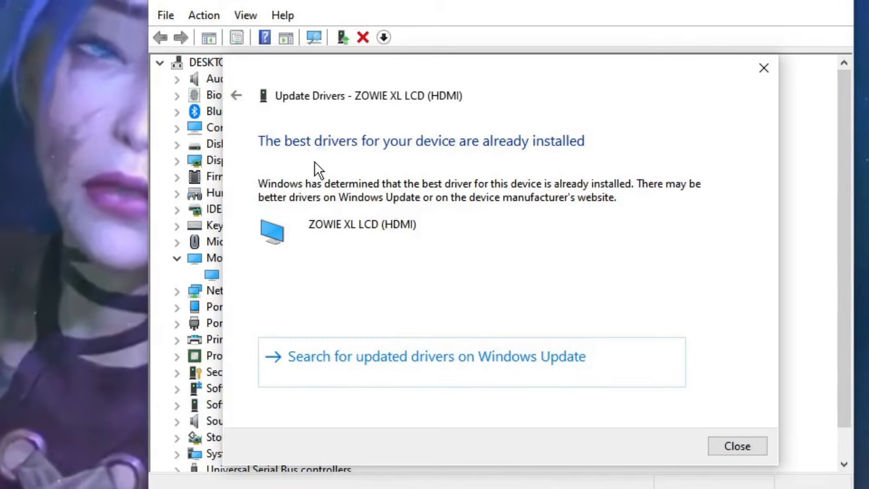
{"action": "mouse_move", "coordinate": [403, 164]}
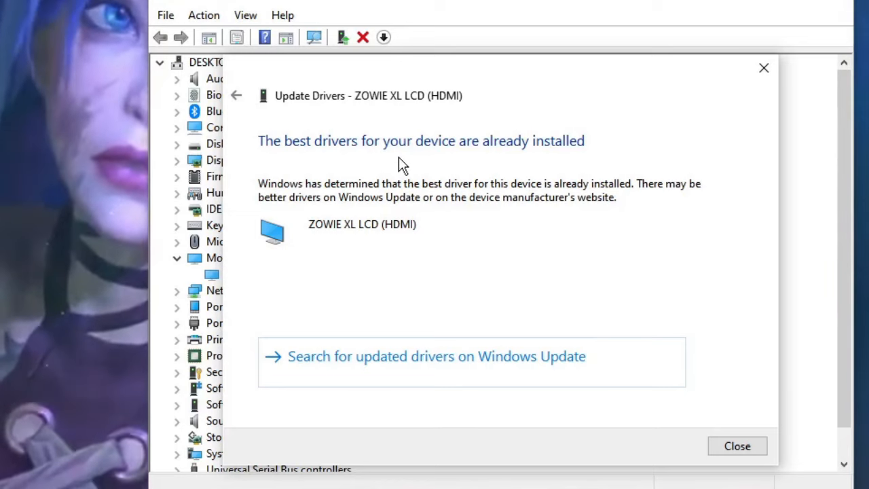
{"action": "mouse_move", "coordinate": [417, 185]}
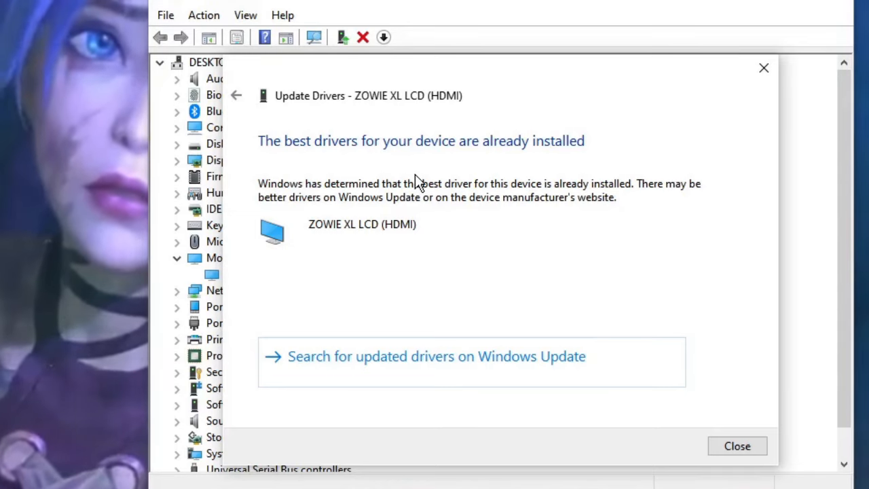
{"action": "mouse_move", "coordinate": [434, 174]}
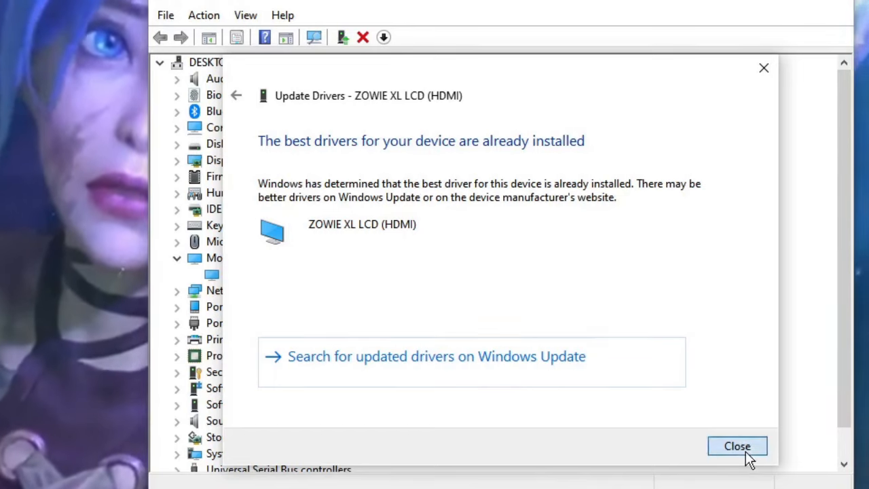
{"action": "left_click", "coordinate": [738, 446]}
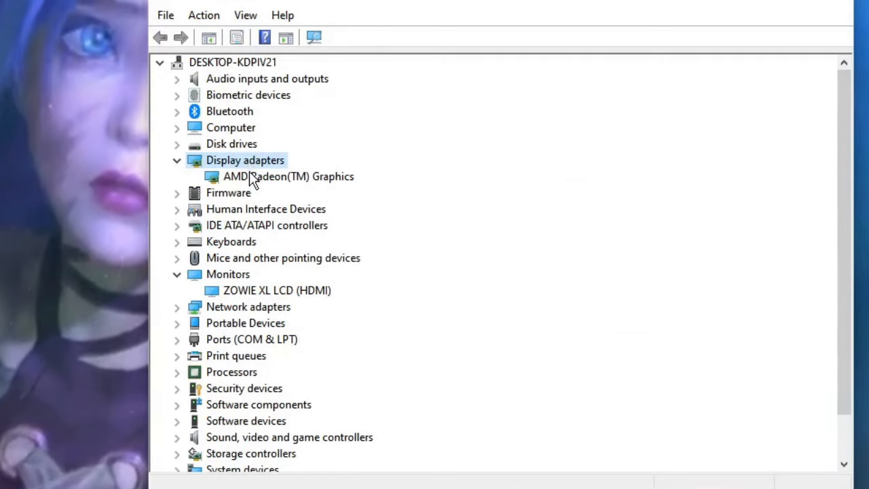
Auto-search for a newer AMD Radeon(TM) Graphics driver; the best one is installed
{"action": "left_click", "coordinate": [288, 176]}
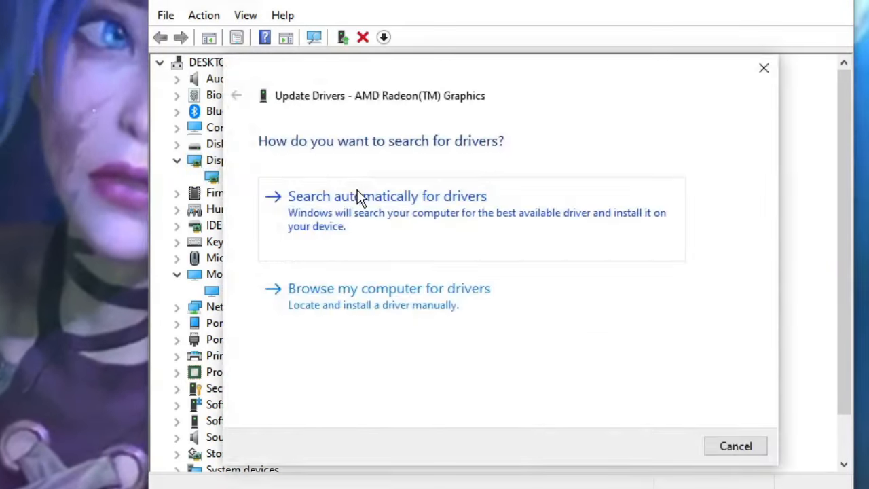
{"action": "left_click", "coordinate": [387, 196]}
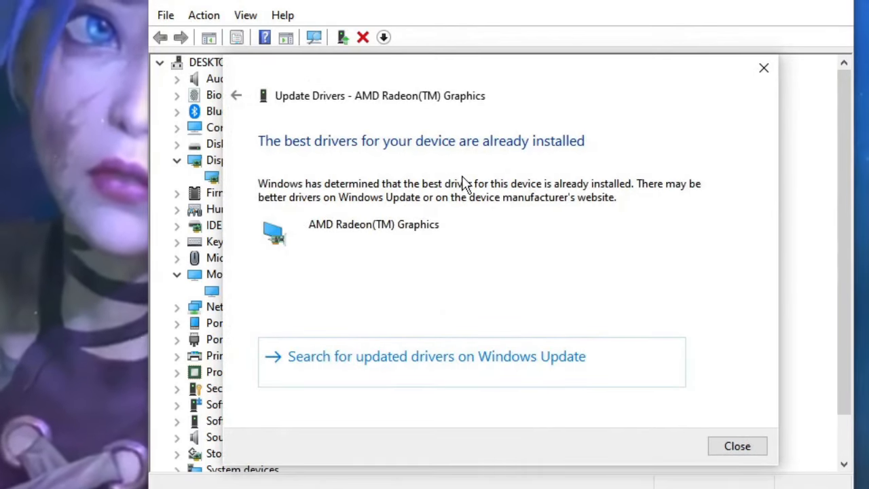
{"action": "mouse_move", "coordinate": [452, 182]}
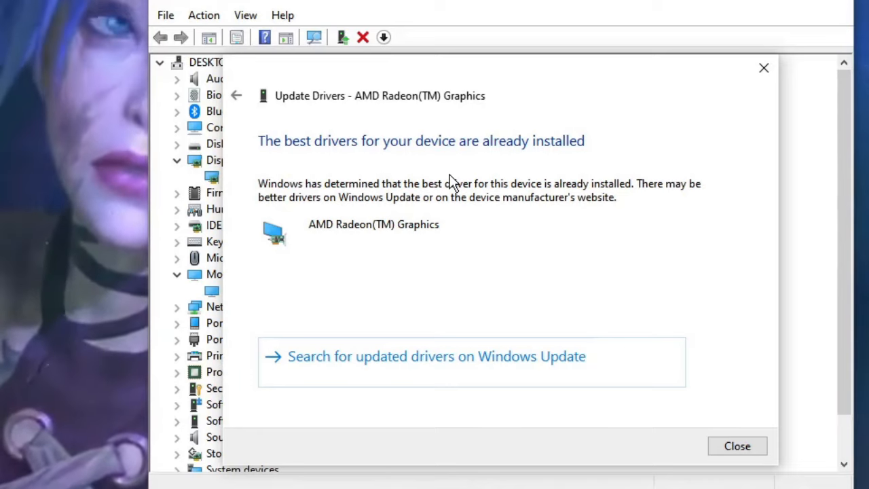
{"action": "mouse_move", "coordinate": [363, 372]}
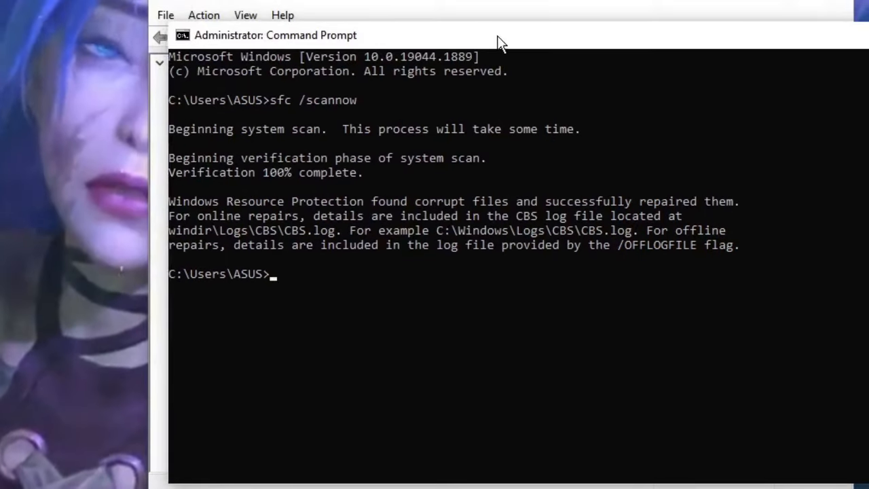
{"action": "mouse_move", "coordinate": [294, 209]}
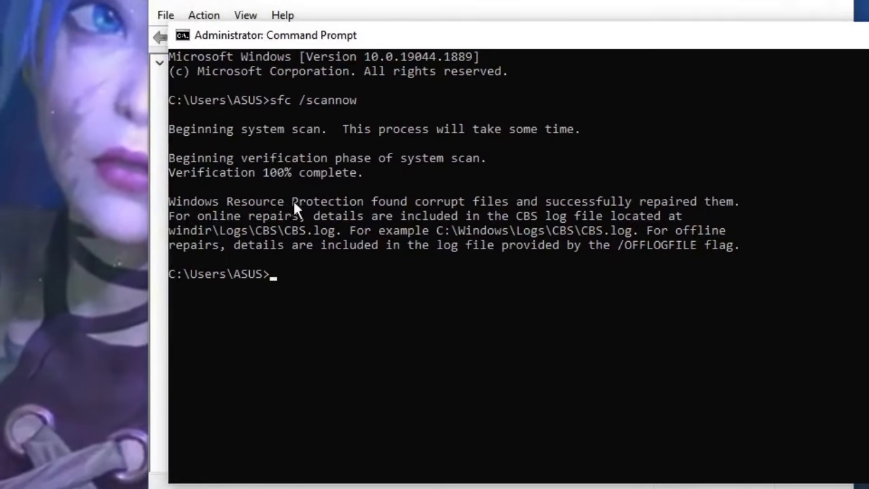
{"action": "mouse_move", "coordinate": [537, 211]}
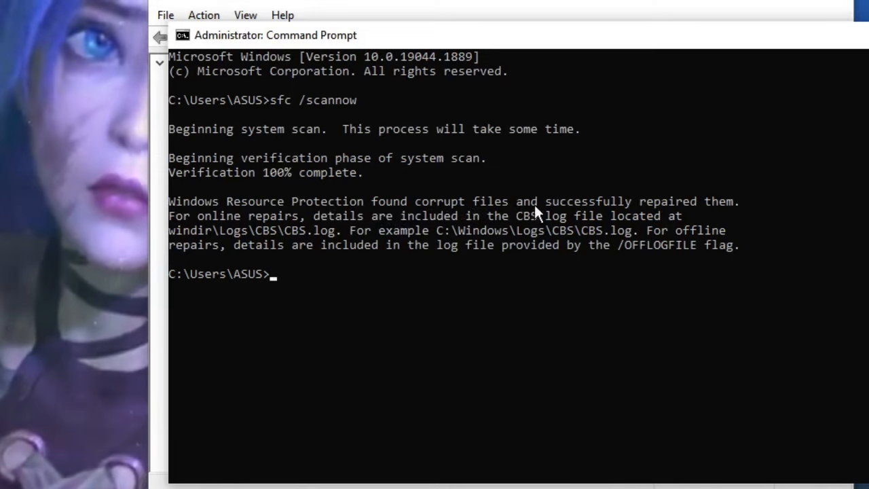
{"action": "mouse_move", "coordinate": [709, 209]}
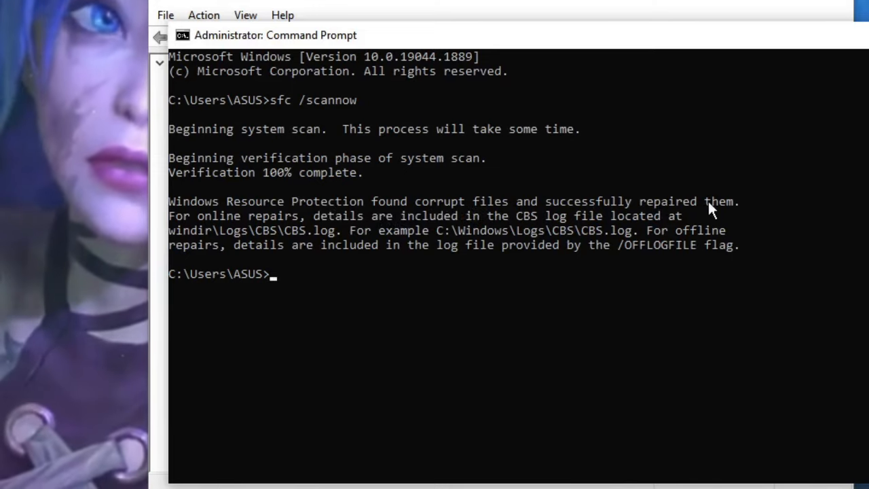